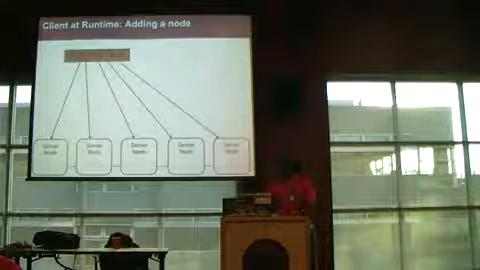
{"action": "key", "text": "Right"}
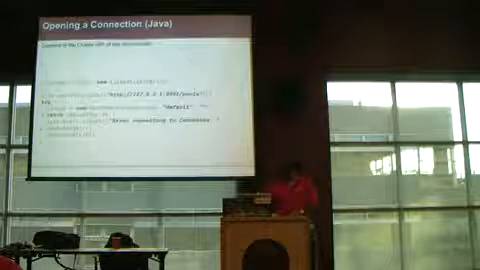